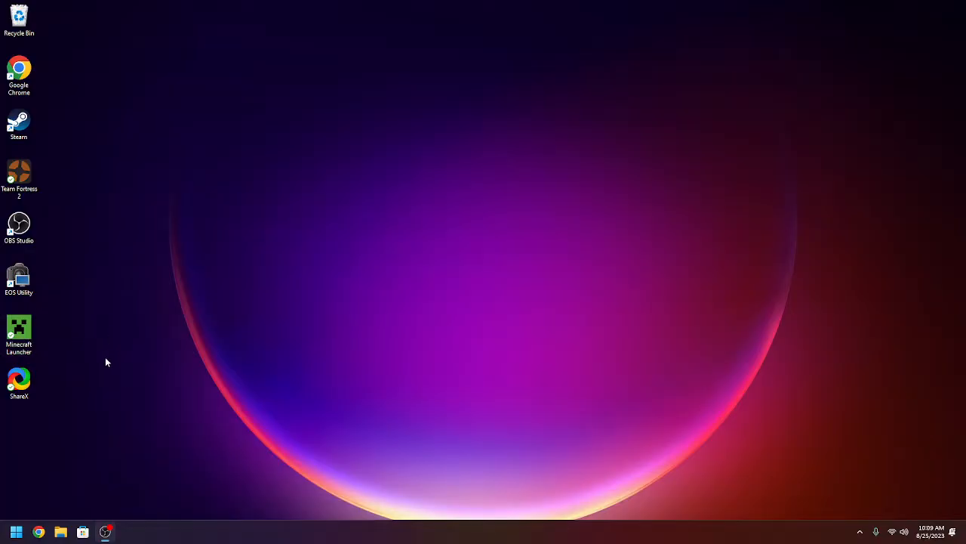
mouse_move(224, 385)
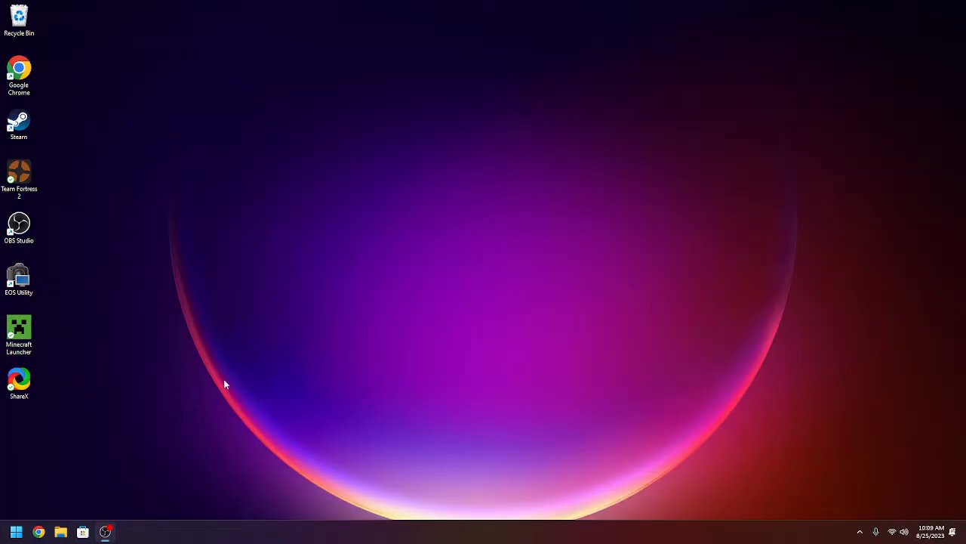
mouse_move(40, 531)
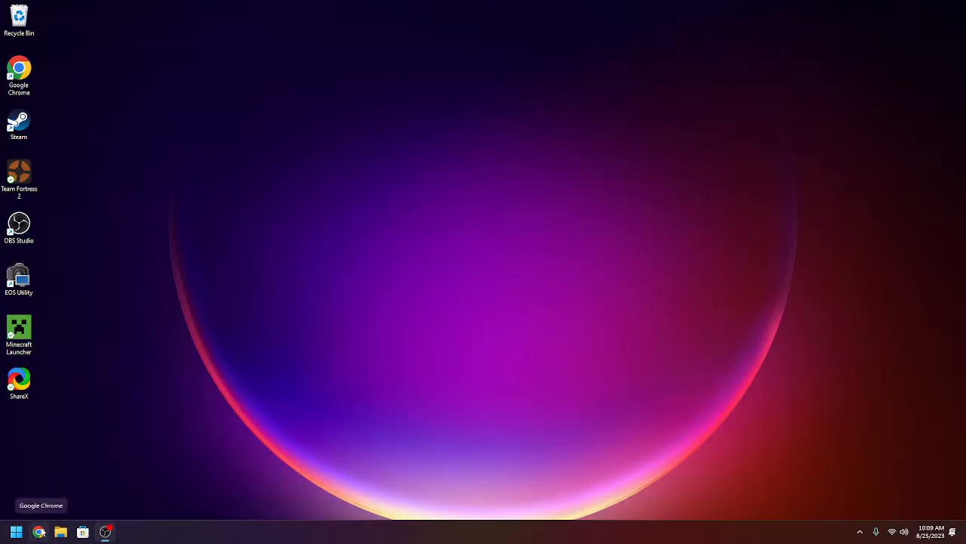
Search Google for 'geforce experience' and open NVIDIA's GeForce Experience overview page
text(geforce experience)
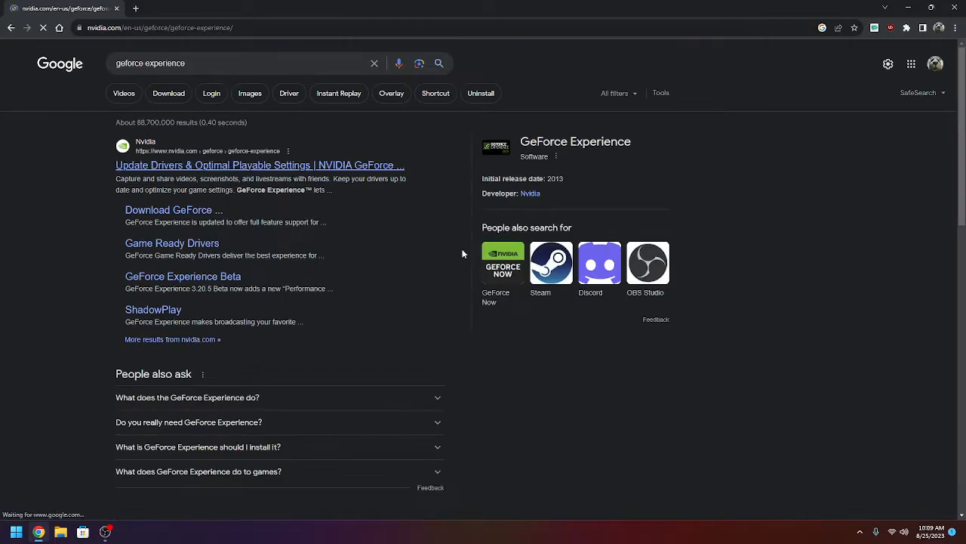
click(260, 165)
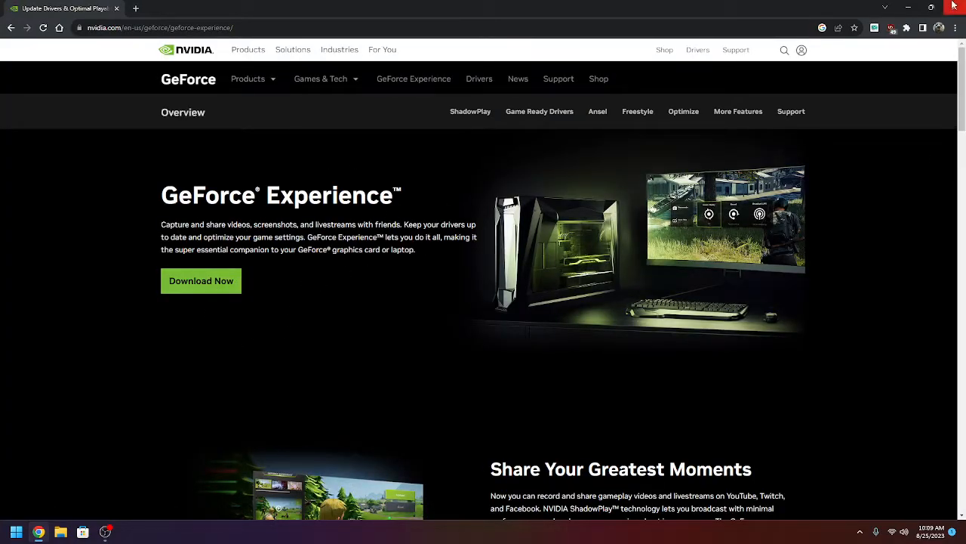
click(15, 532)
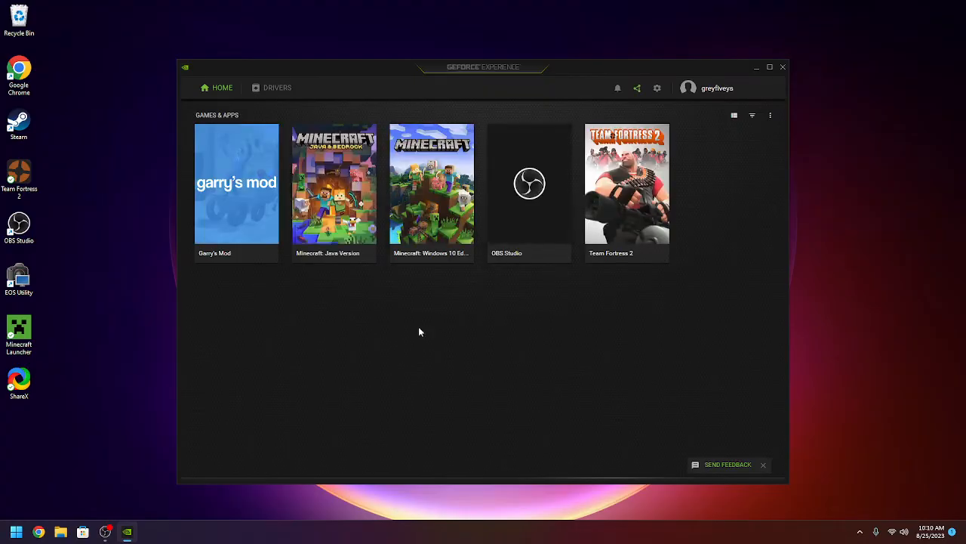
mouse_move(401, 205)
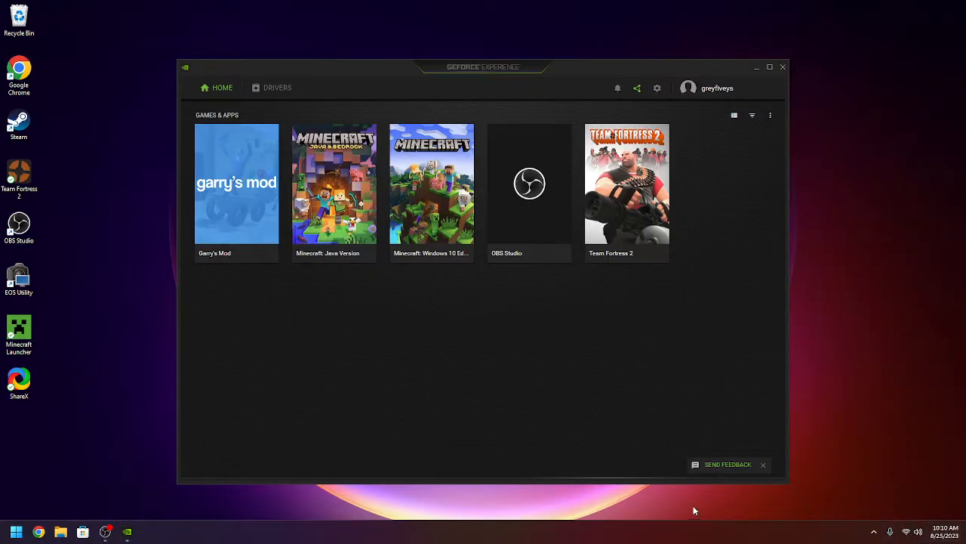
mouse_move(604, 479)
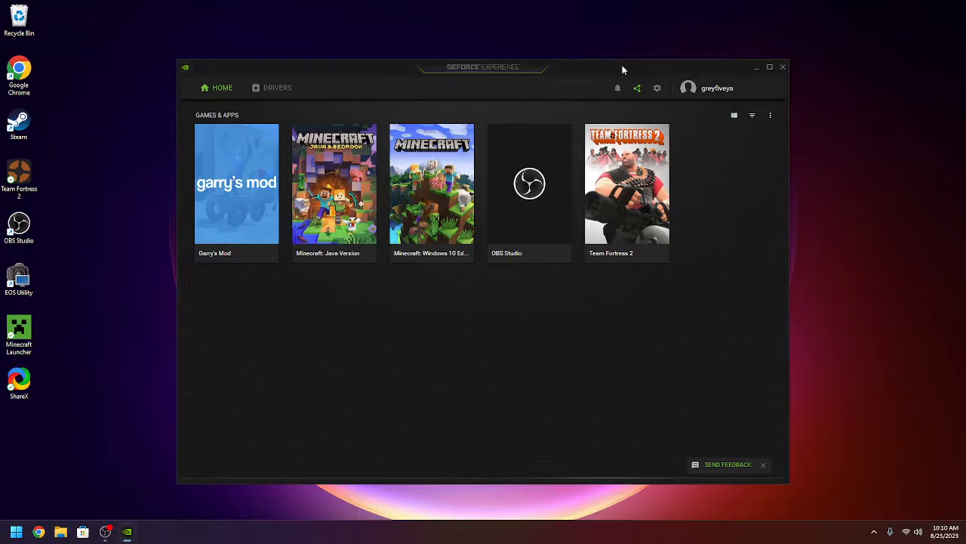
View the Drivers page and its driver preference menu, then bring up the in-game overlay
click(278, 86)
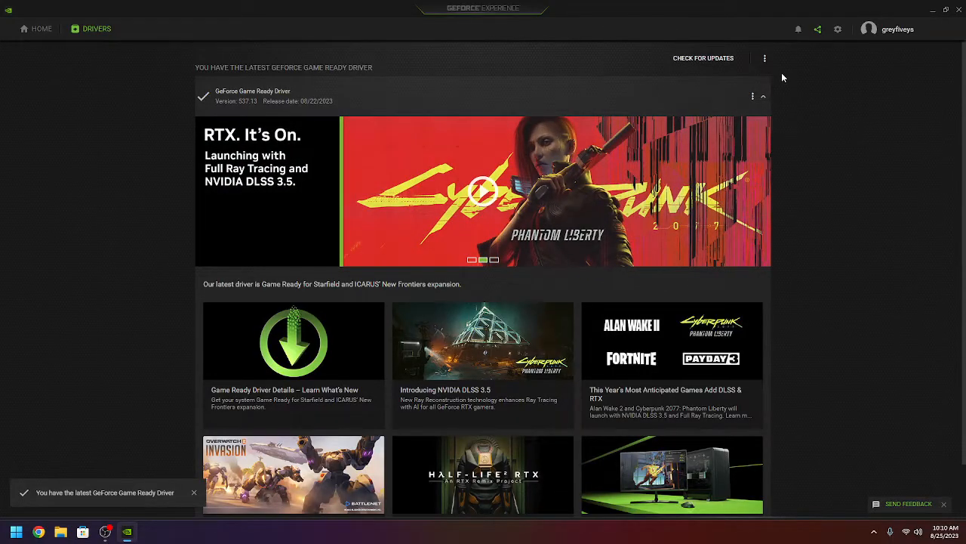
click(764, 57)
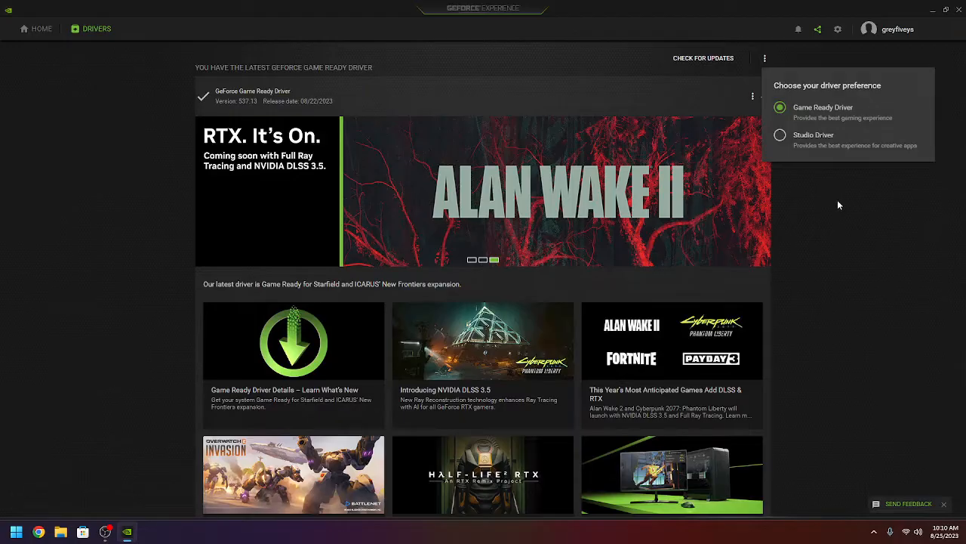
scroll(down, 3)
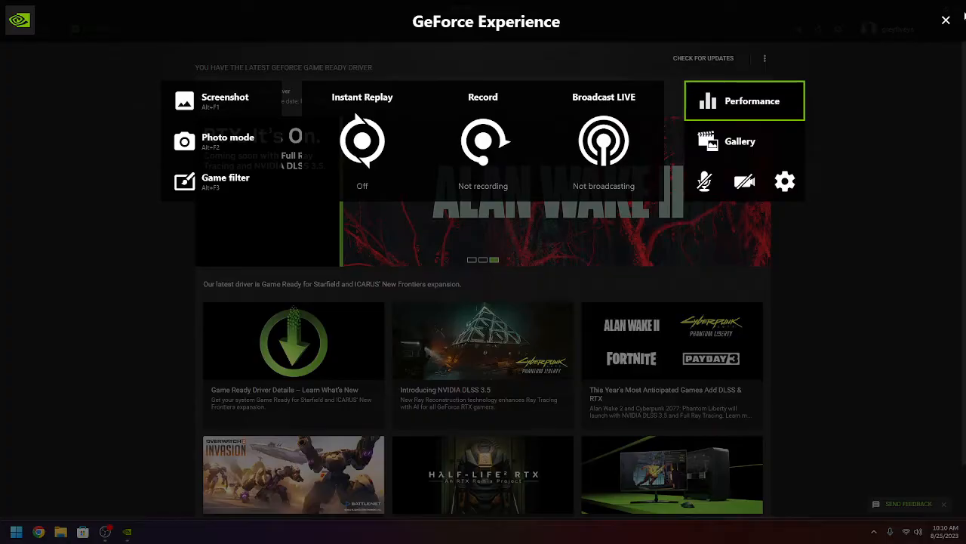
Launch Minecraft Launcher from the desktop and show the overlay's Instant Replay options over it
click(945, 20)
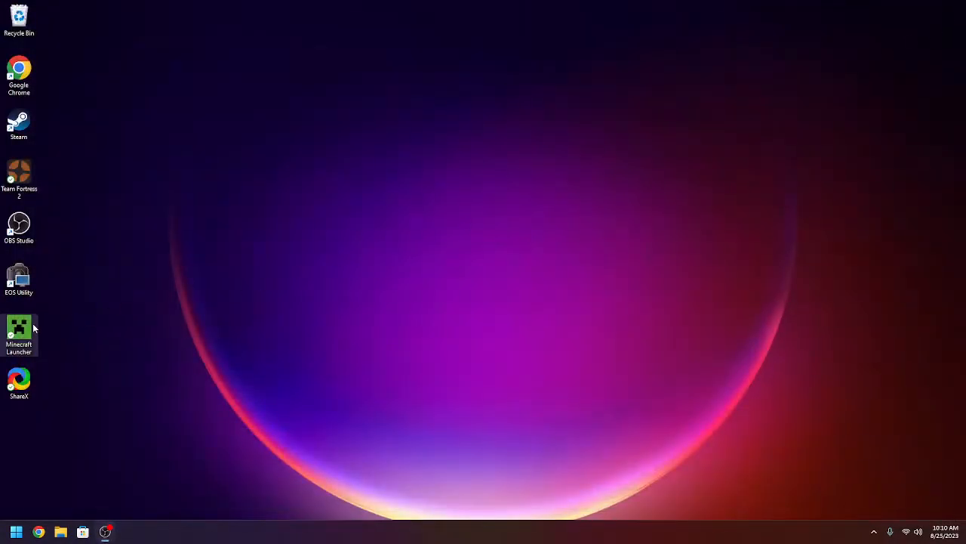
double_click(18, 332)
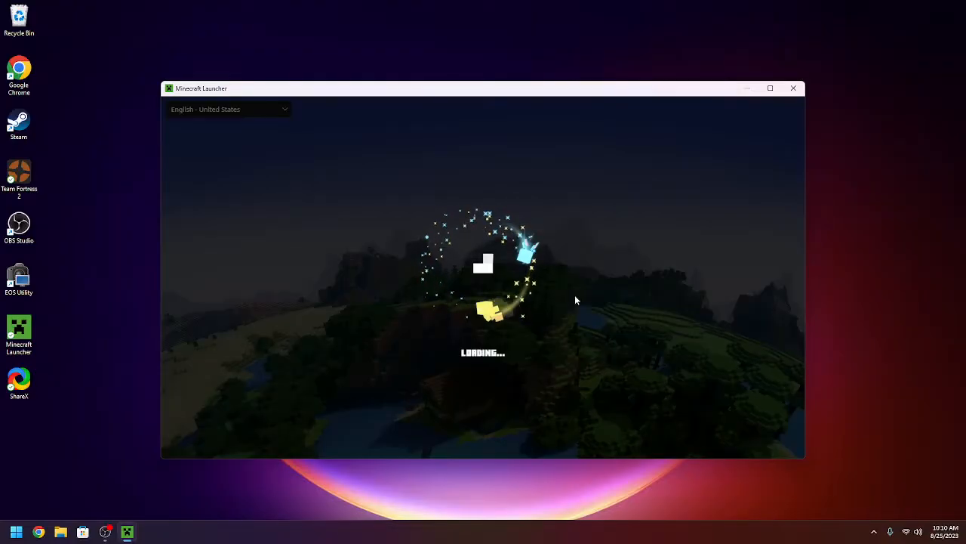
mouse_move(631, 287)
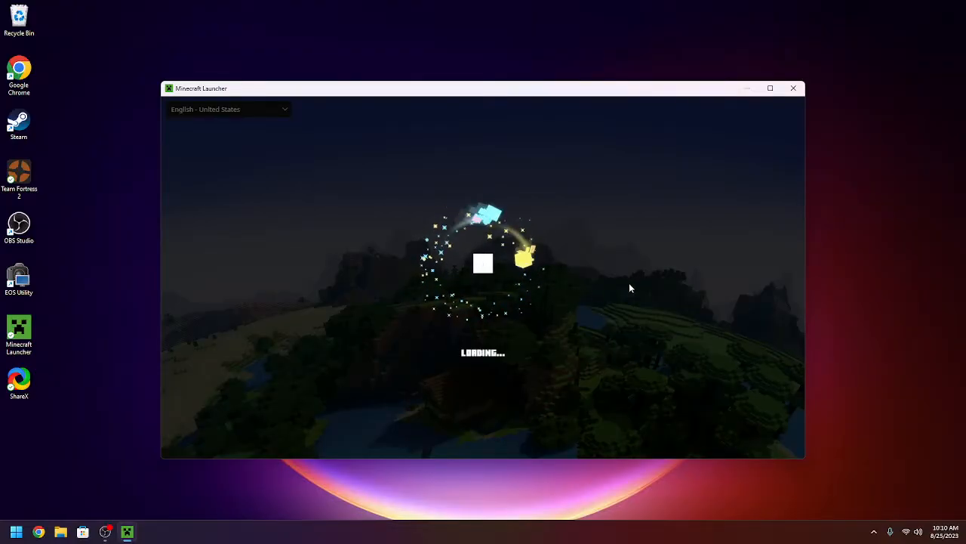
mouse_move(703, 219)
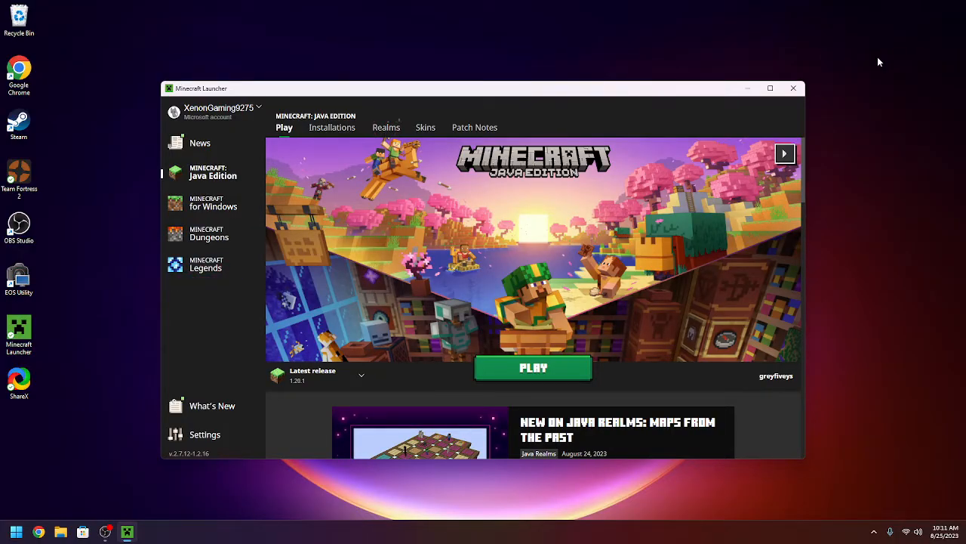
mouse_move(710, 169)
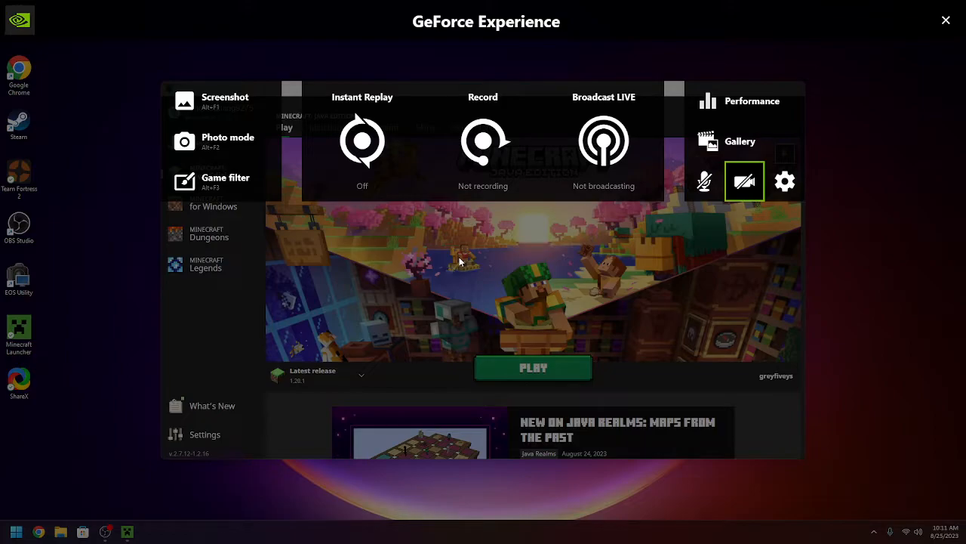
click(362, 139)
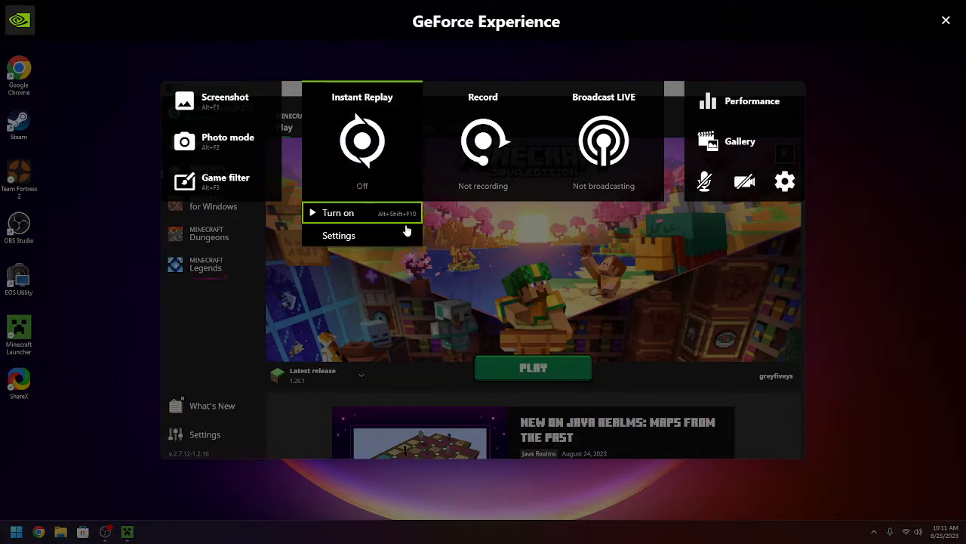
Show Instant Replay's video capture settings: length, quality, resolution, 60 FPS, bit rate
click(338, 236)
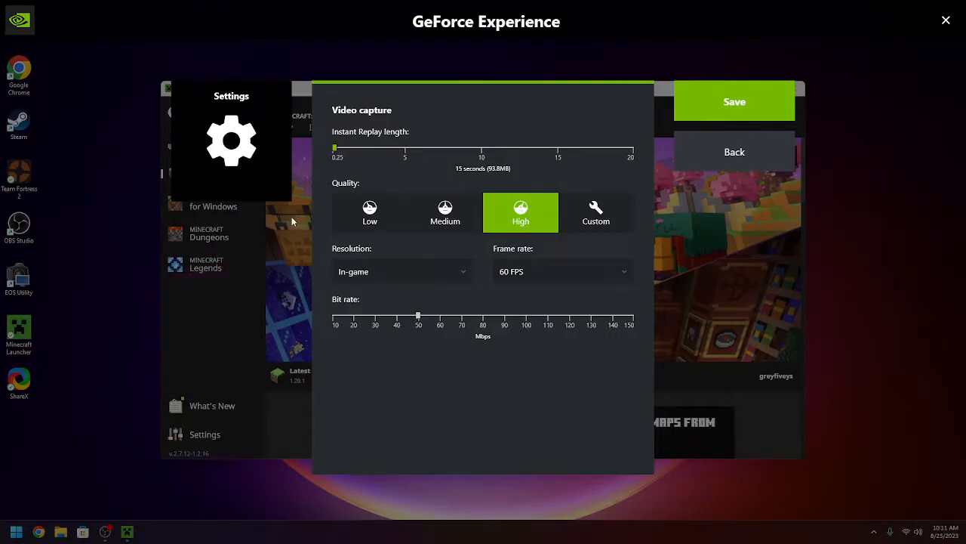
mouse_move(504, 320)
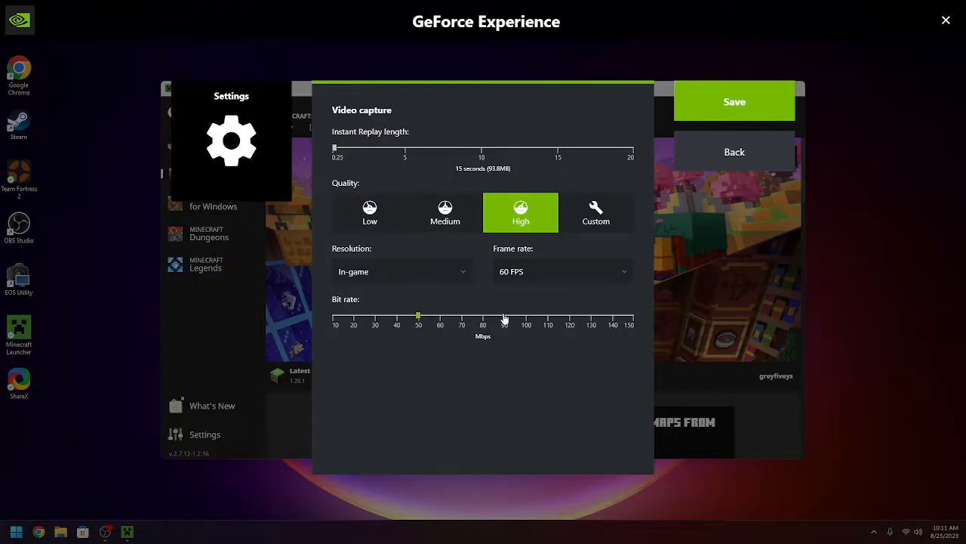
mouse_move(581, 293)
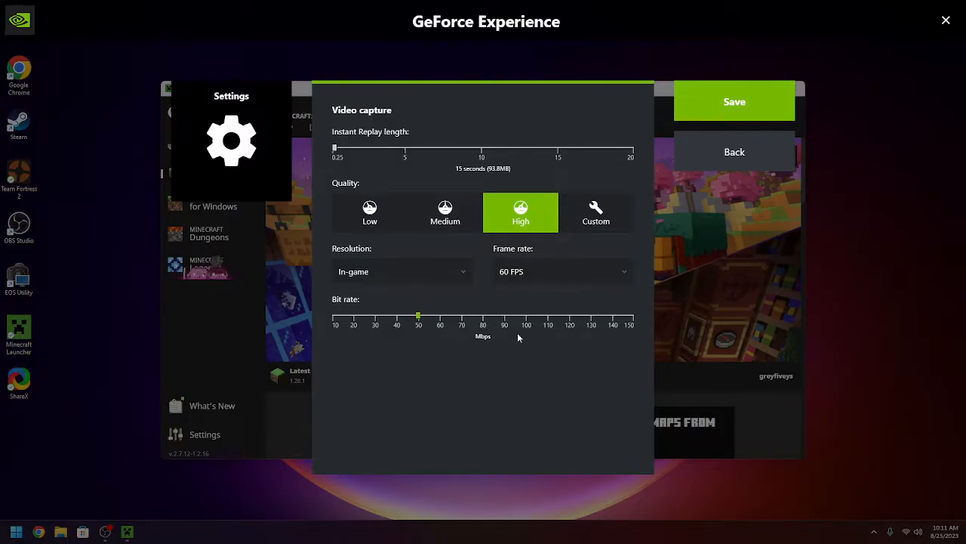
mouse_move(518, 326)
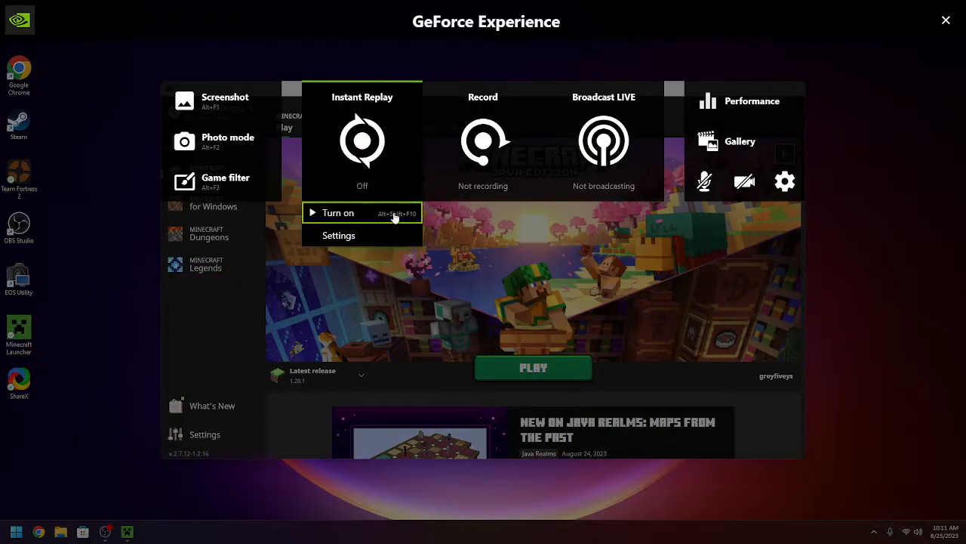
Turn Instant Replay on, reopen the overlay with Alt+Z, then turn it back off
click(338, 211)
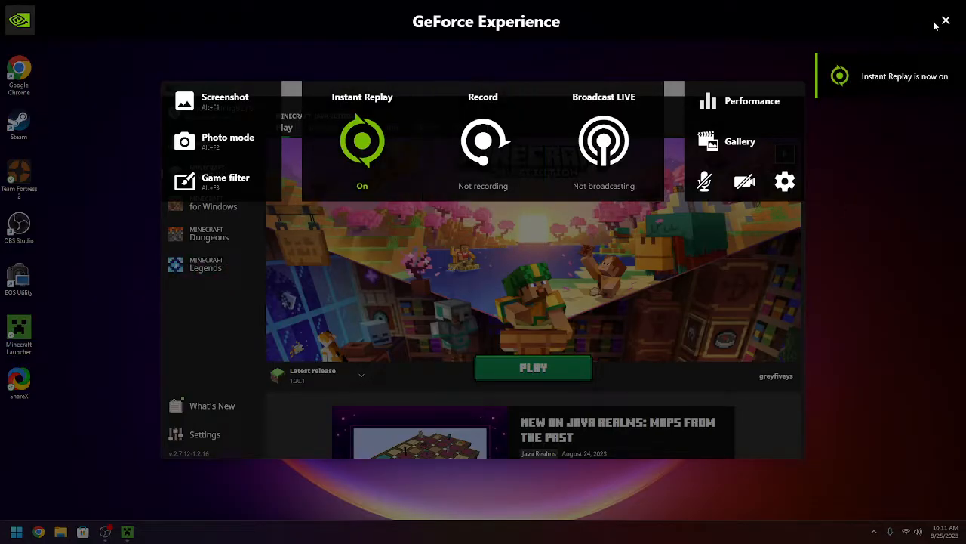
click(945, 20)
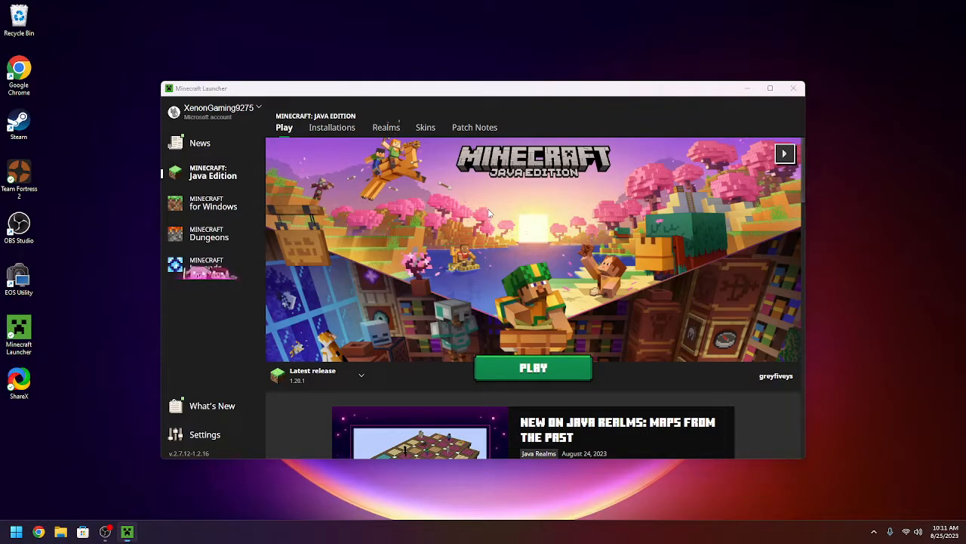
key(alt+z)
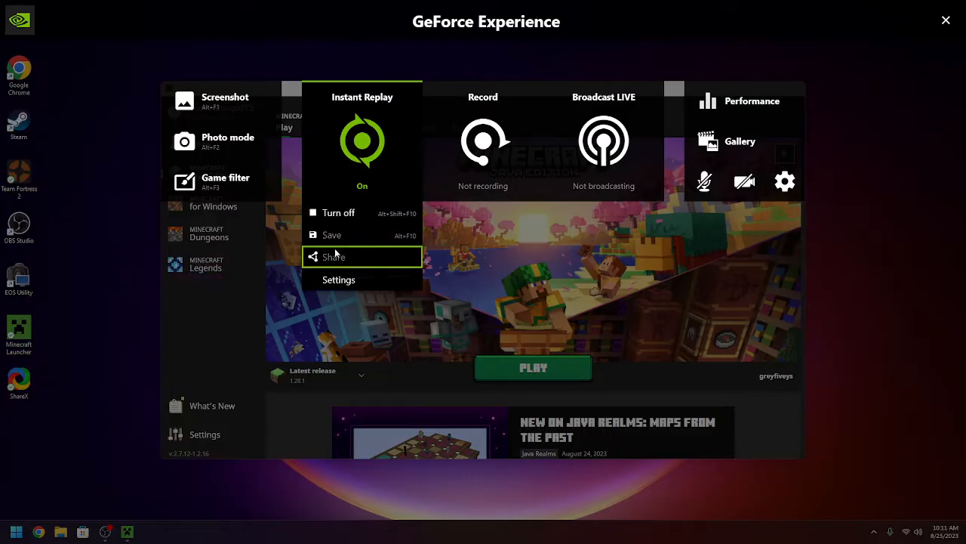
mouse_move(363, 235)
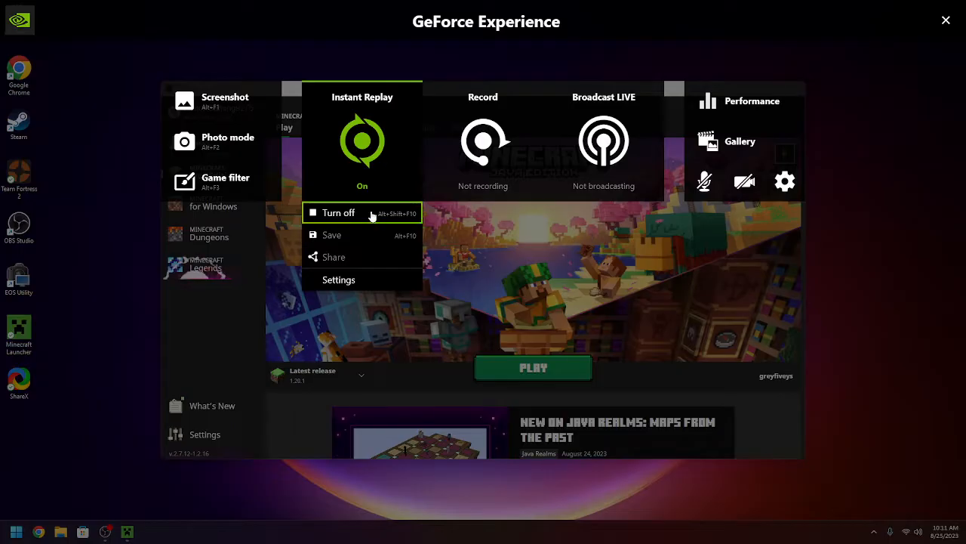
mouse_move(400, 222)
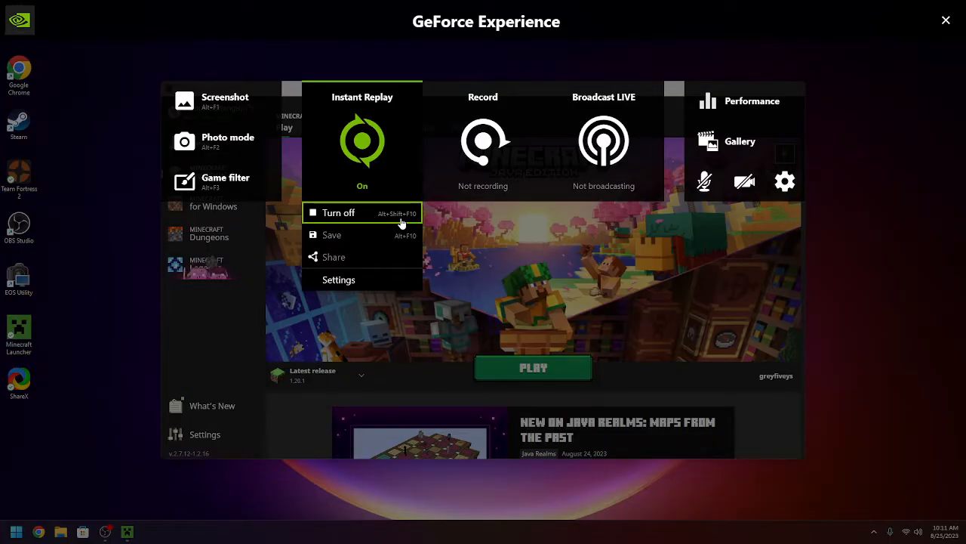
click(338, 212)
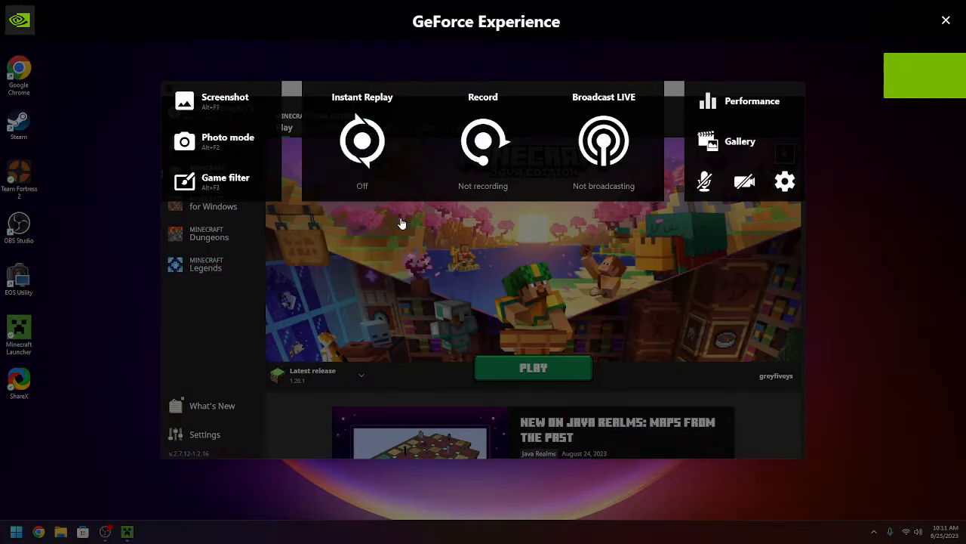
click(362, 142)
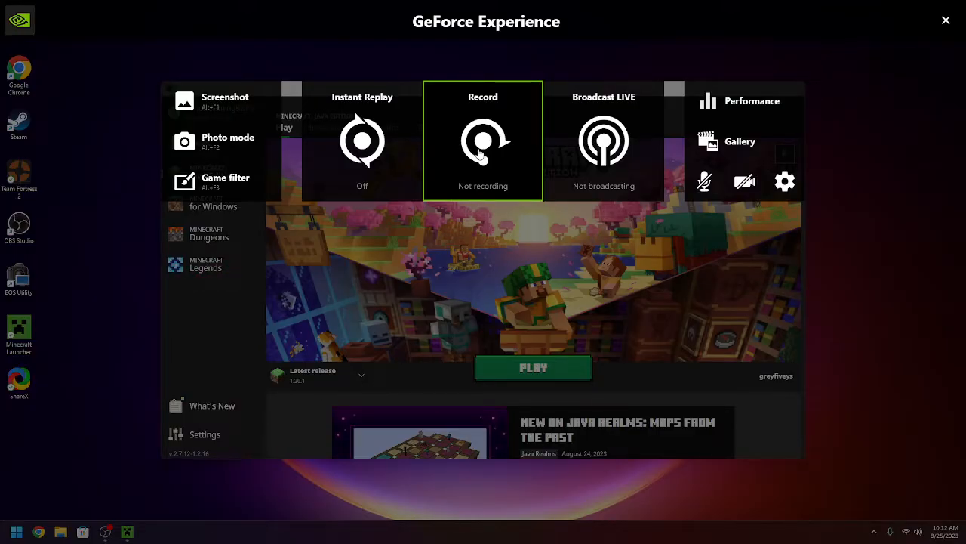
Close the overlay to reveal Minecraft Launcher's Java Edition page
click(604, 141)
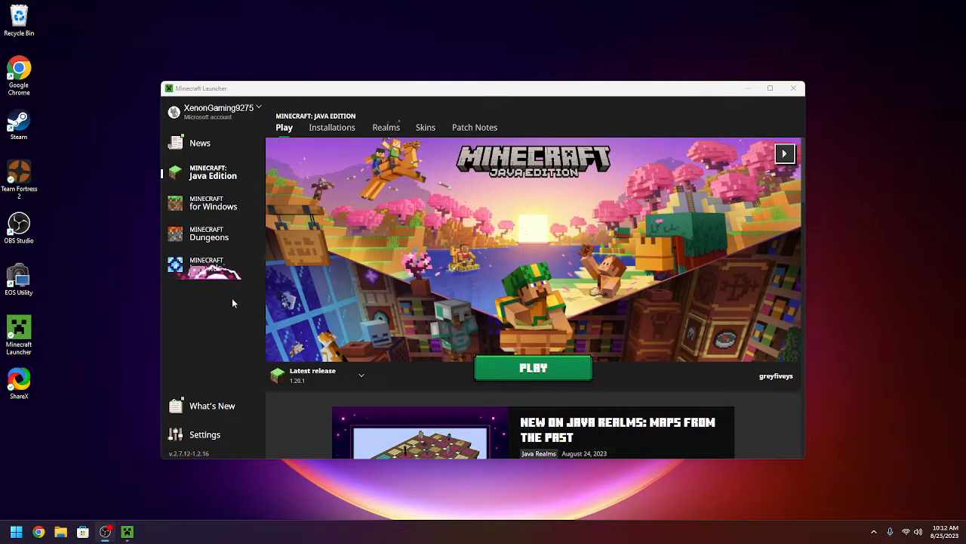
mouse_move(358, 302)
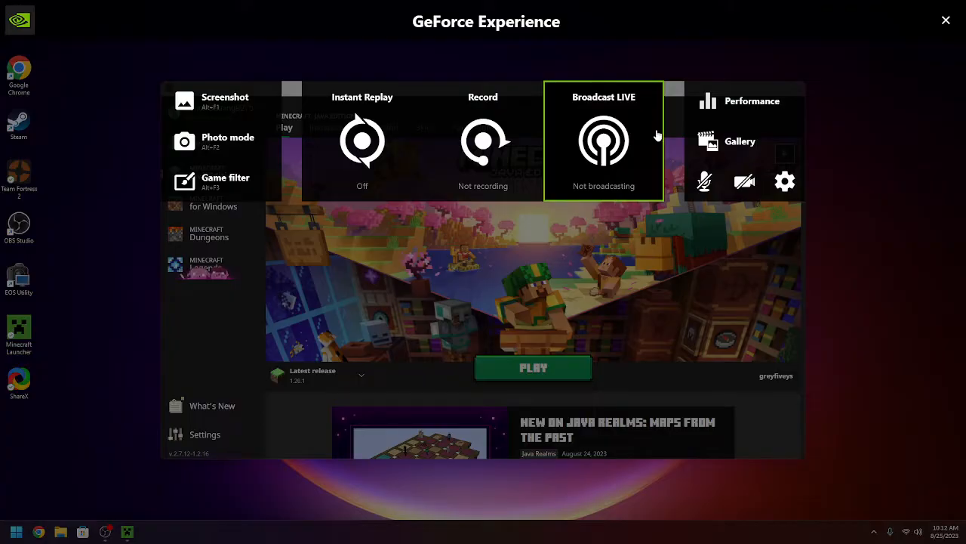
mouse_move(707, 94)
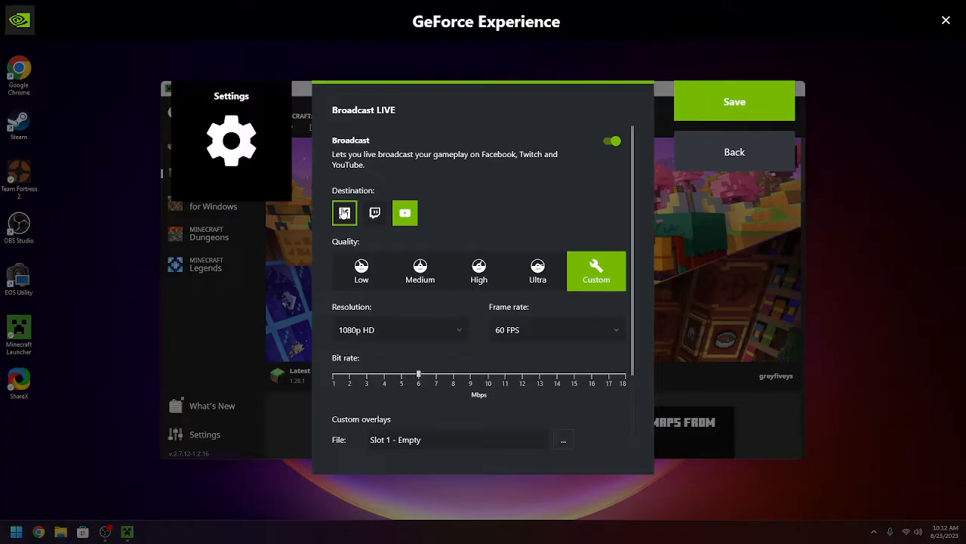
Choose YouTube as the Broadcast LIVE destination, review quality options, and return to the overlay
click(400, 330)
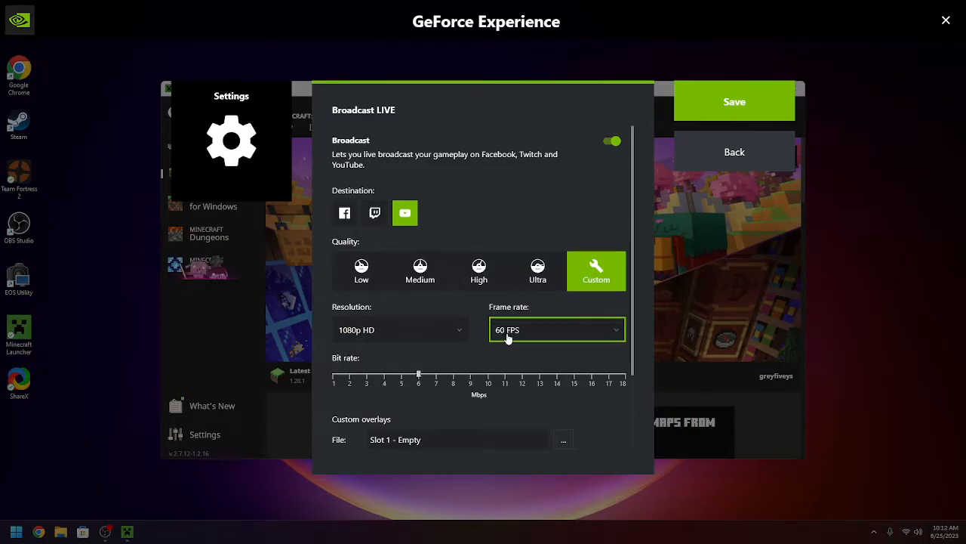
scroll(down, 3)
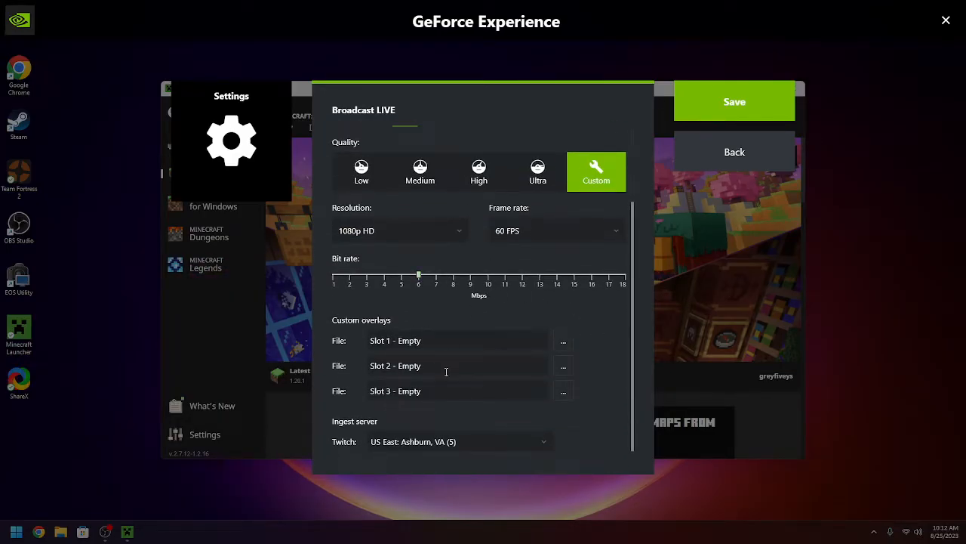
click(459, 441)
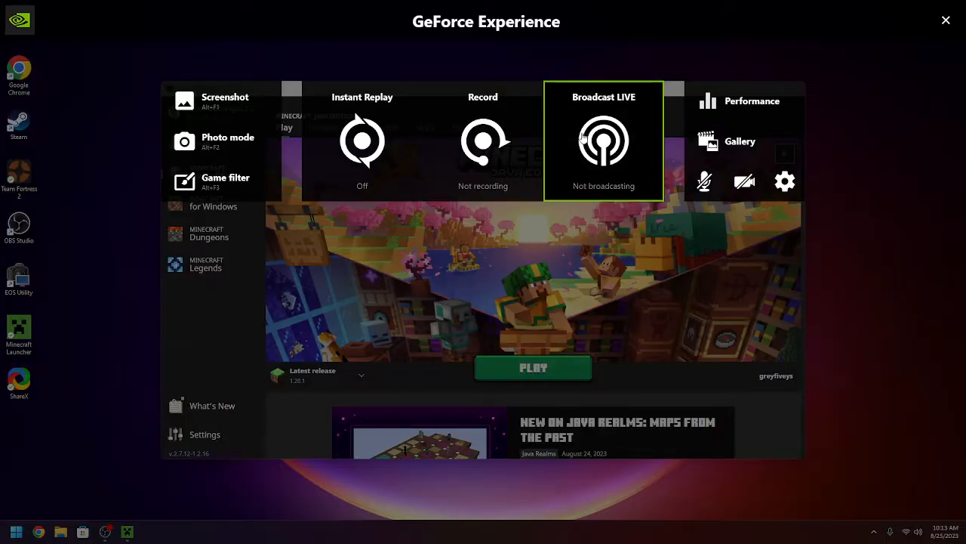
mouse_move(616, 195)
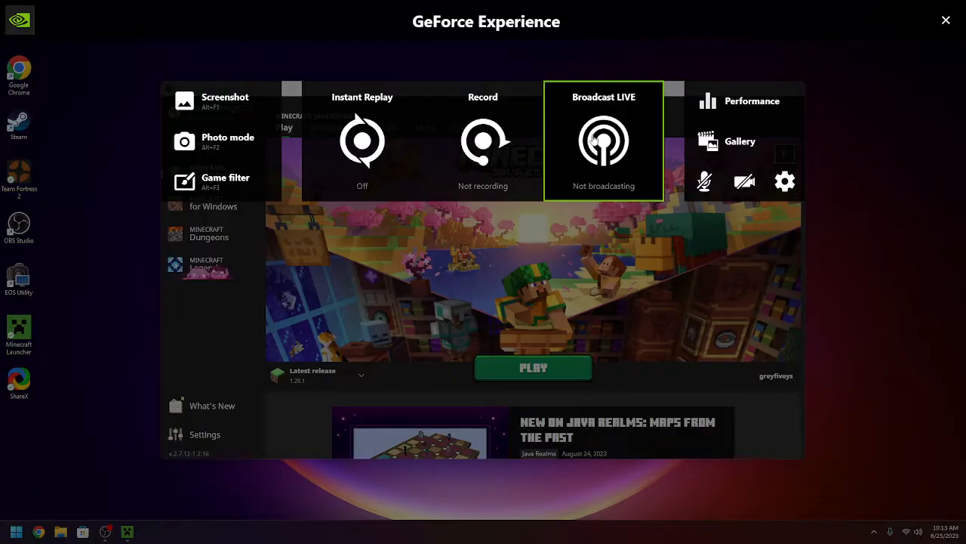
mouse_move(625, 118)
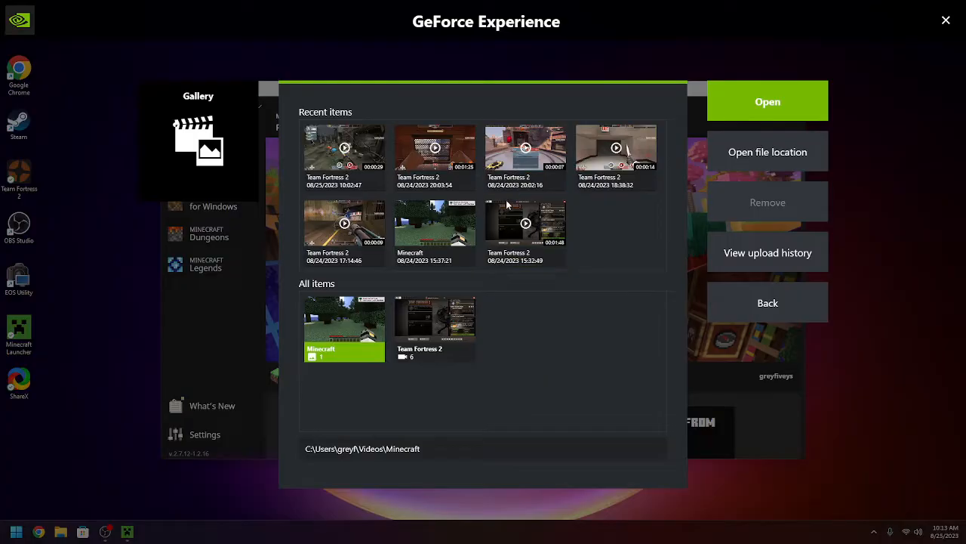
mouse_move(432, 284)
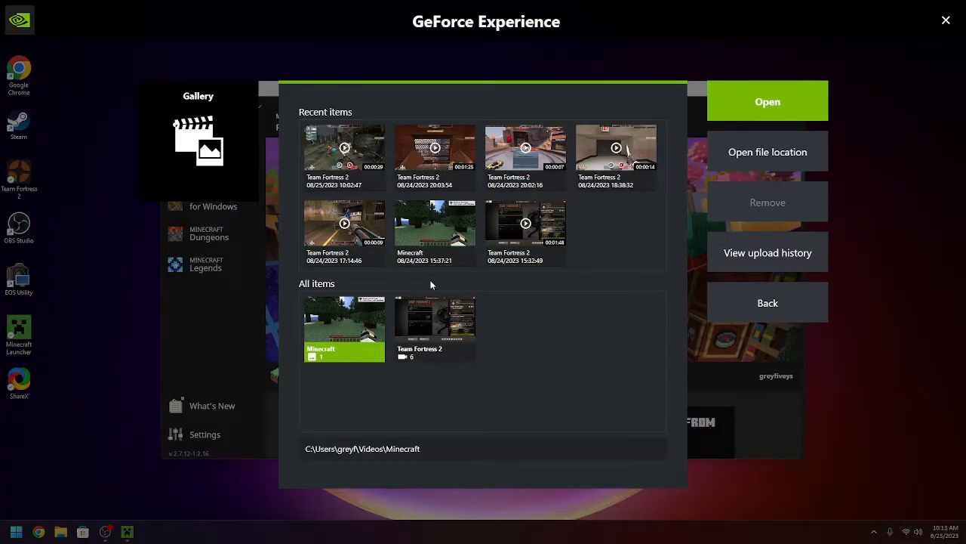
mouse_move(483, 278)
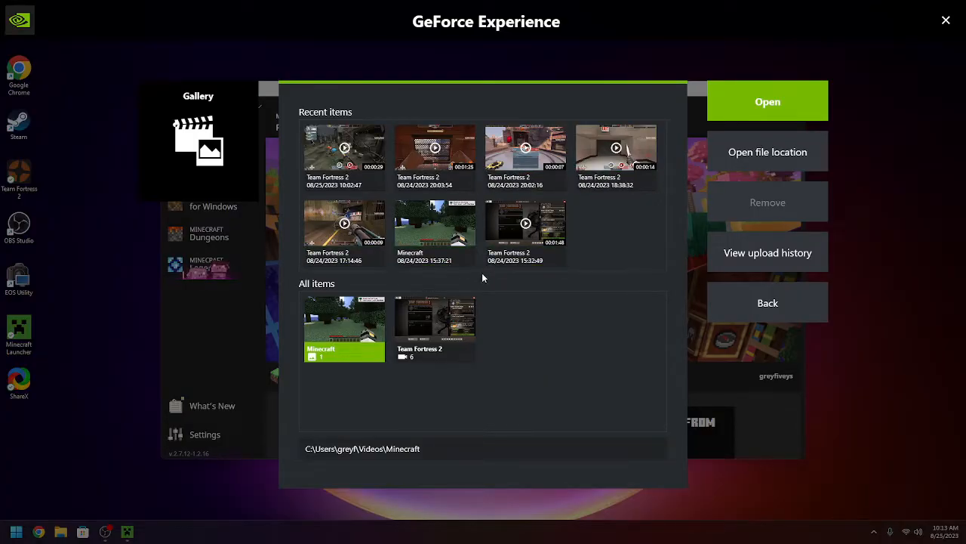
click(617, 148)
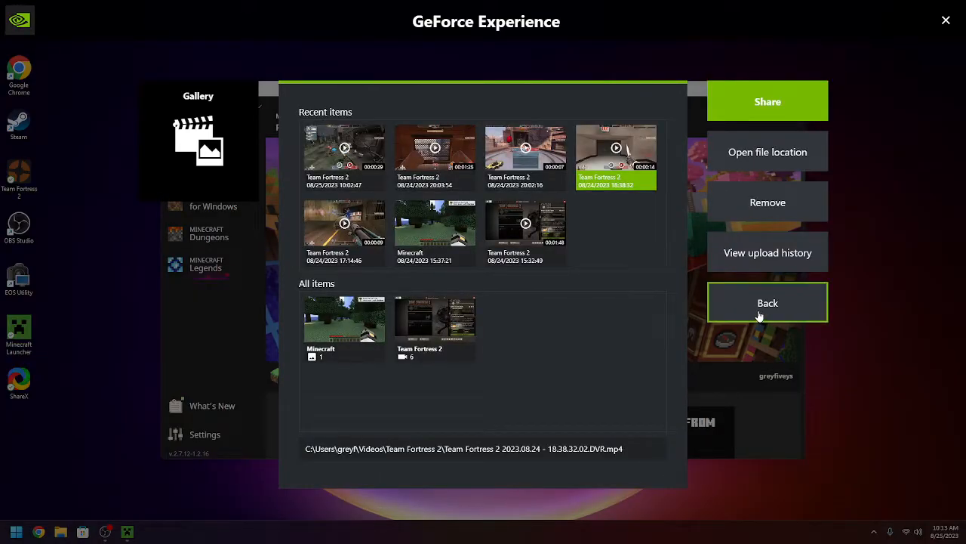
click(767, 302)
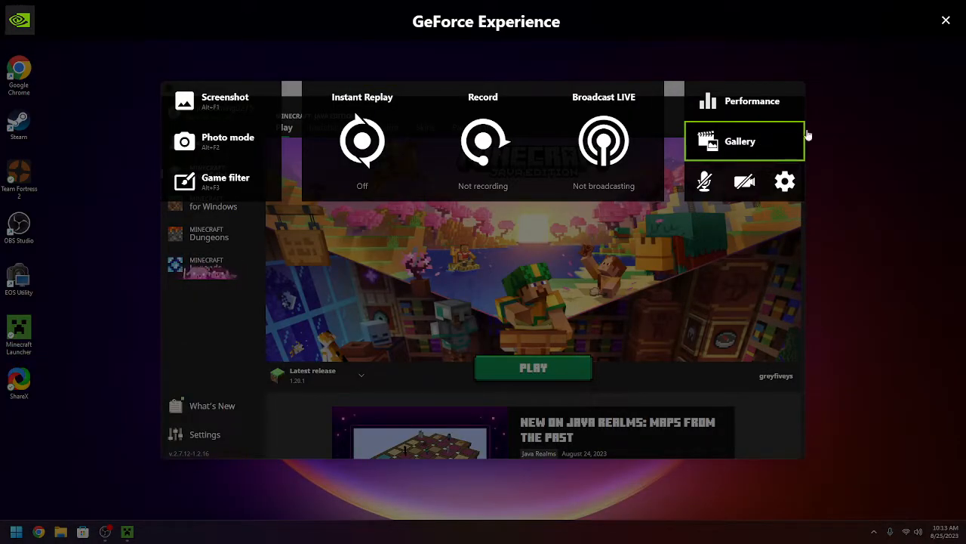
Show the Performance panel's GPU monitoring and tuning options, then close it
click(752, 99)
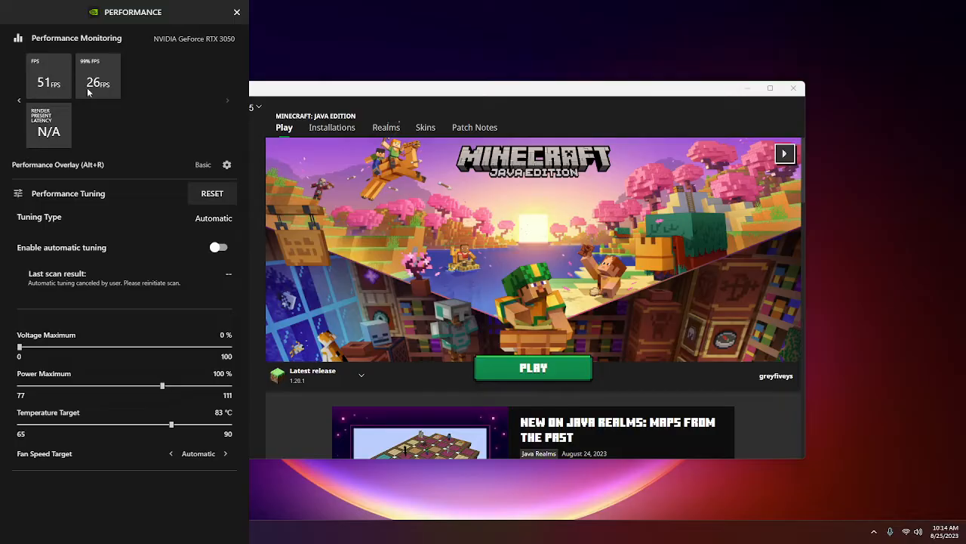
click(235, 12)
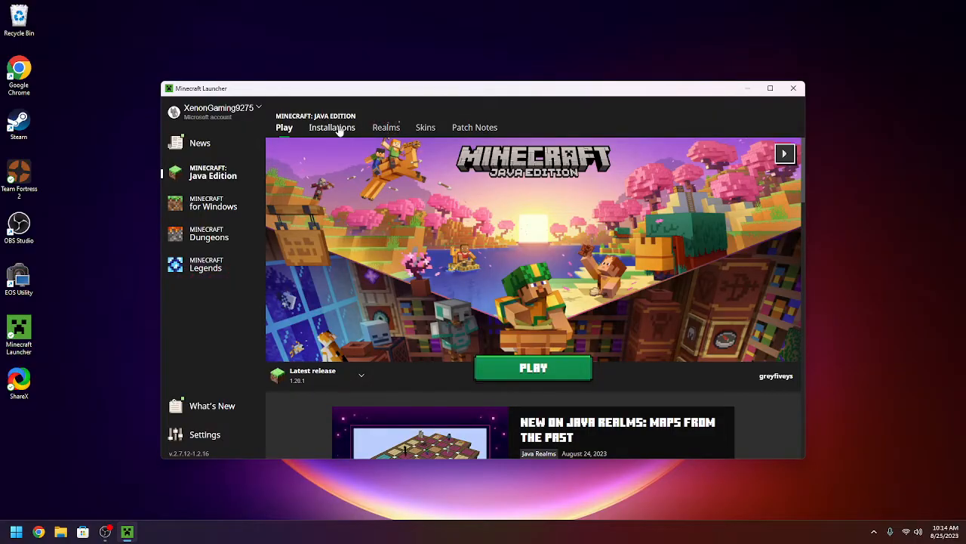
click(386, 126)
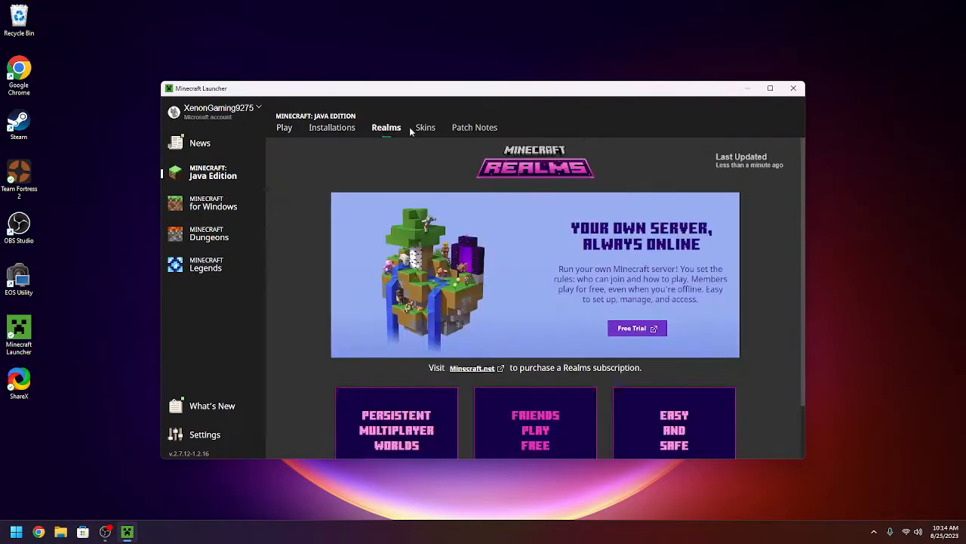
click(426, 127)
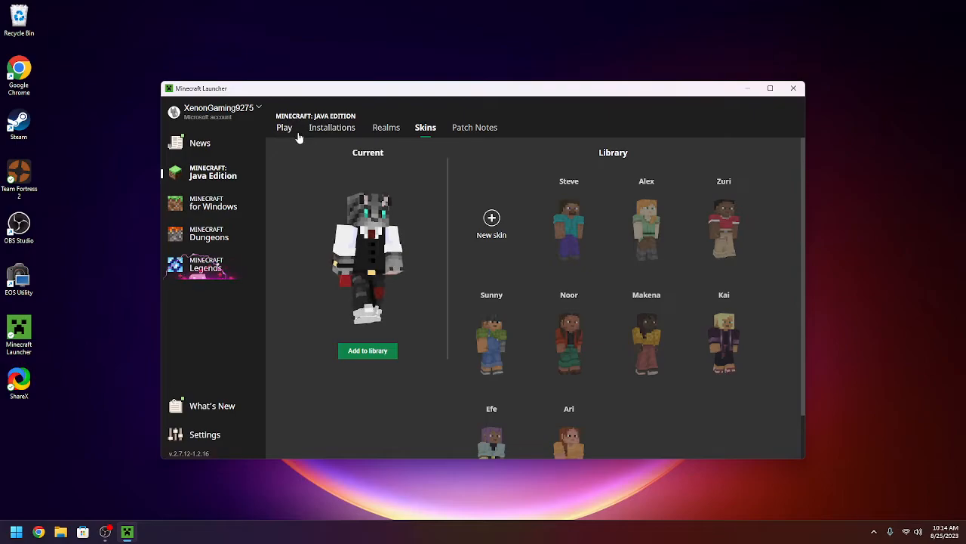
click(284, 127)
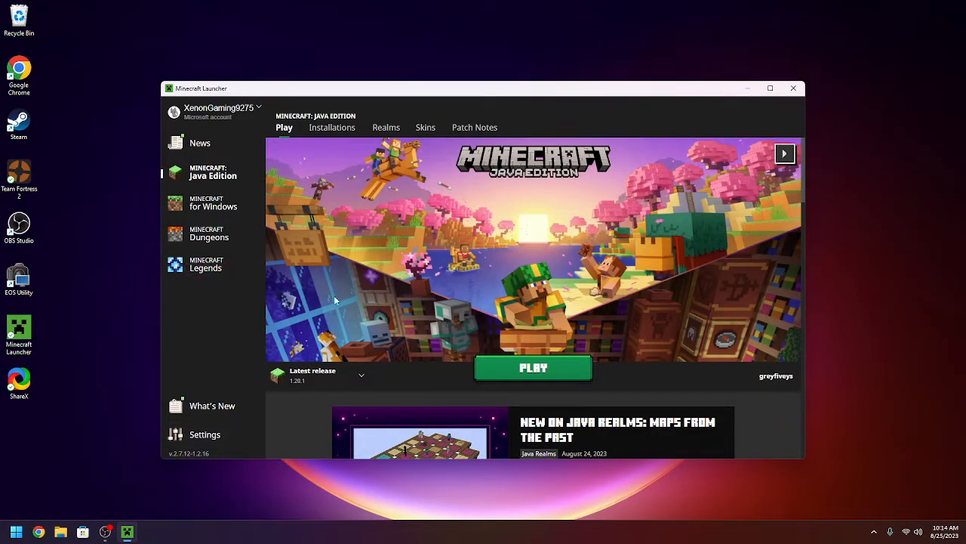
mouse_move(235, 362)
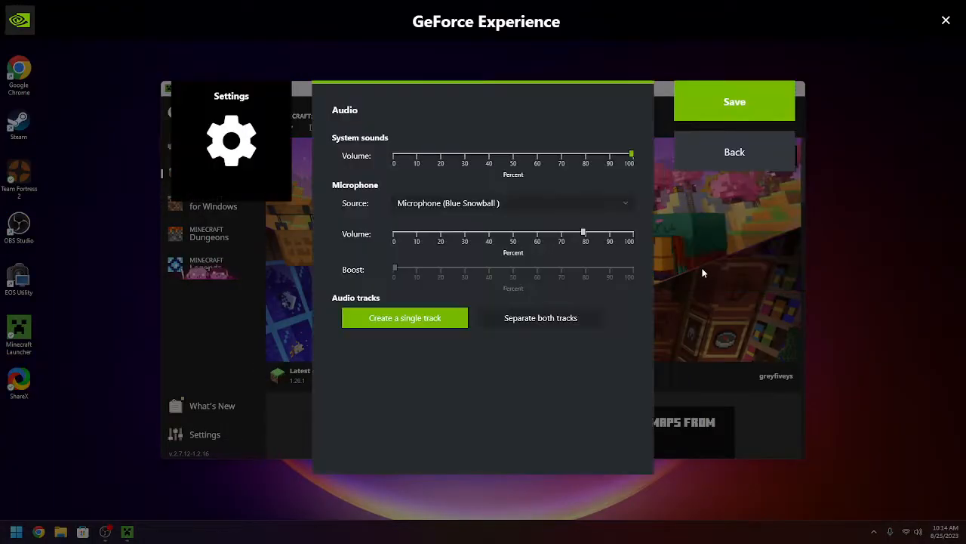
Leave the audio volume settings and return to the overlay's capture panel
click(514, 203)
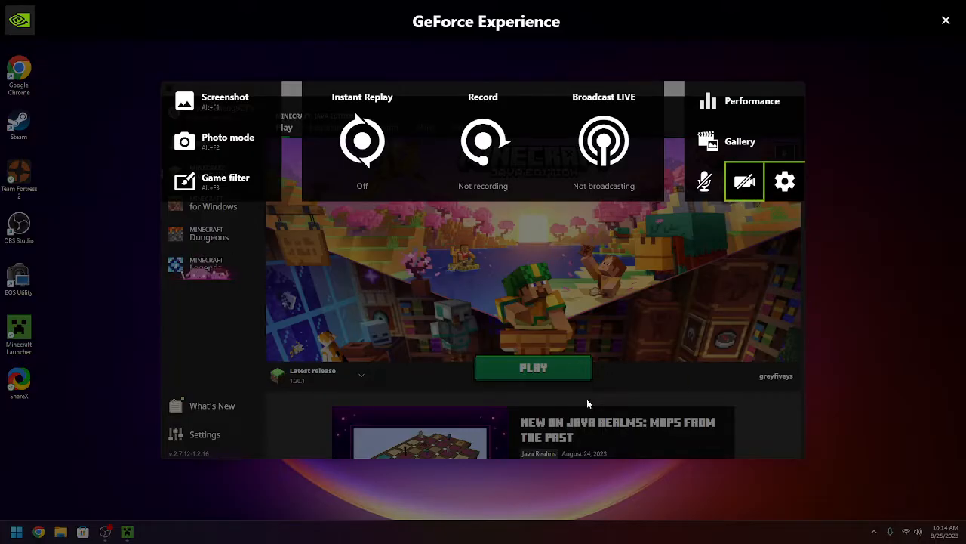
Review HUD layout placement for performance, viewers and comments, then return to the settings list
click(785, 181)
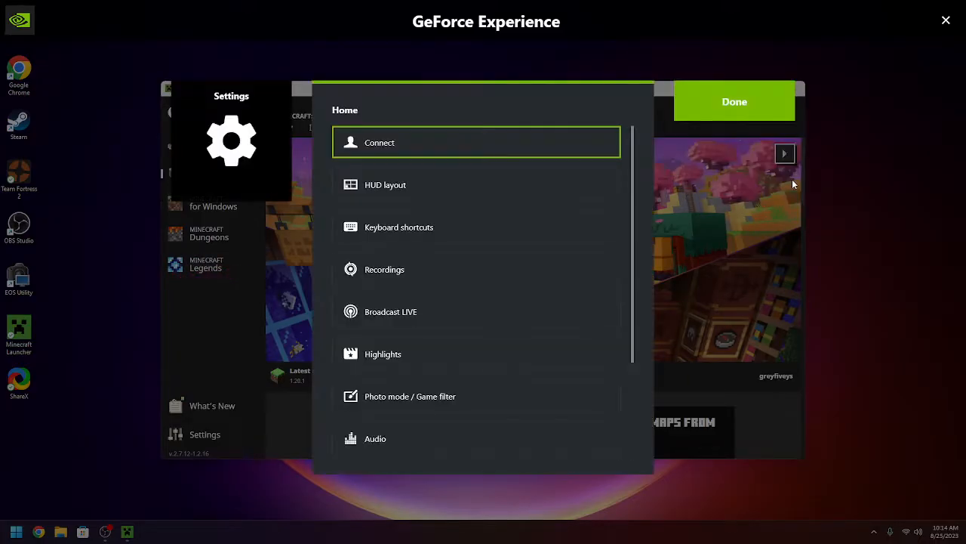
click(380, 141)
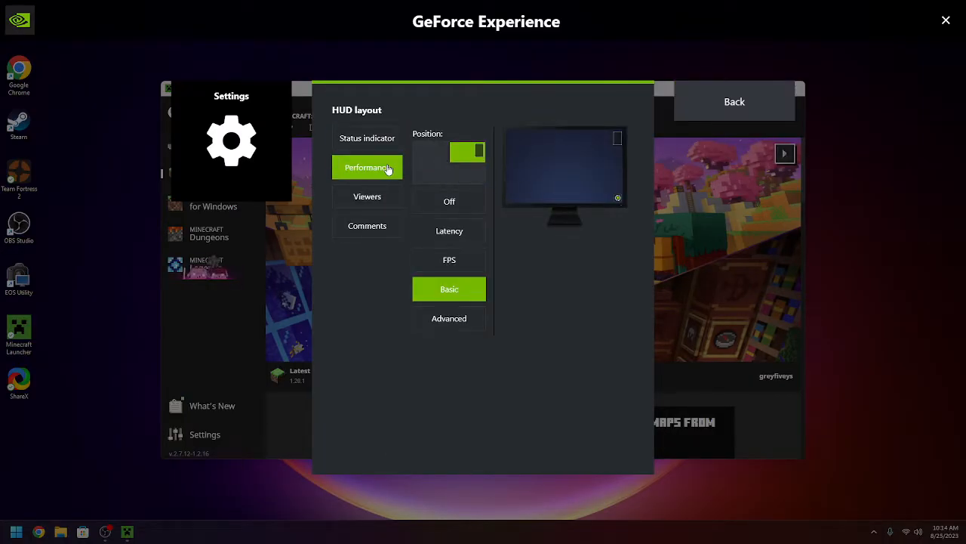
click(367, 139)
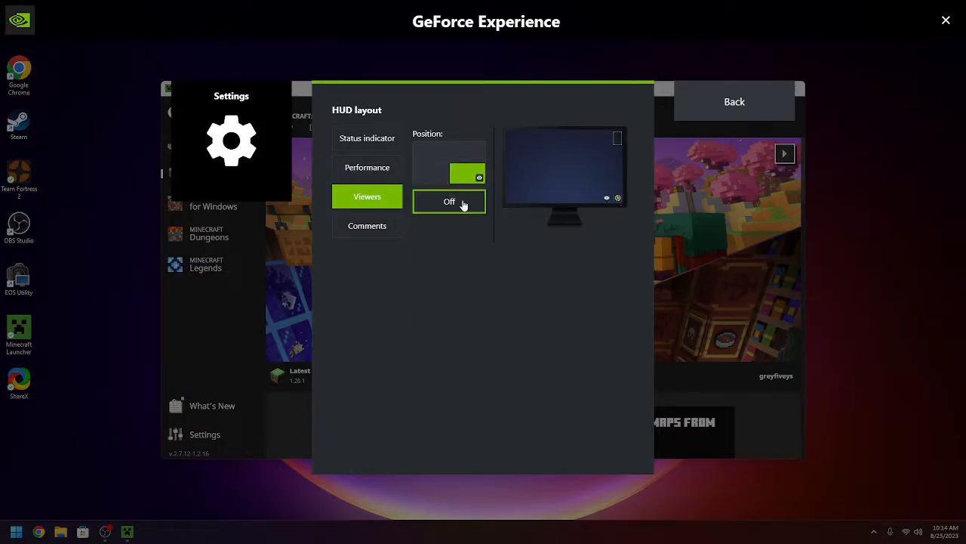
click(367, 138)
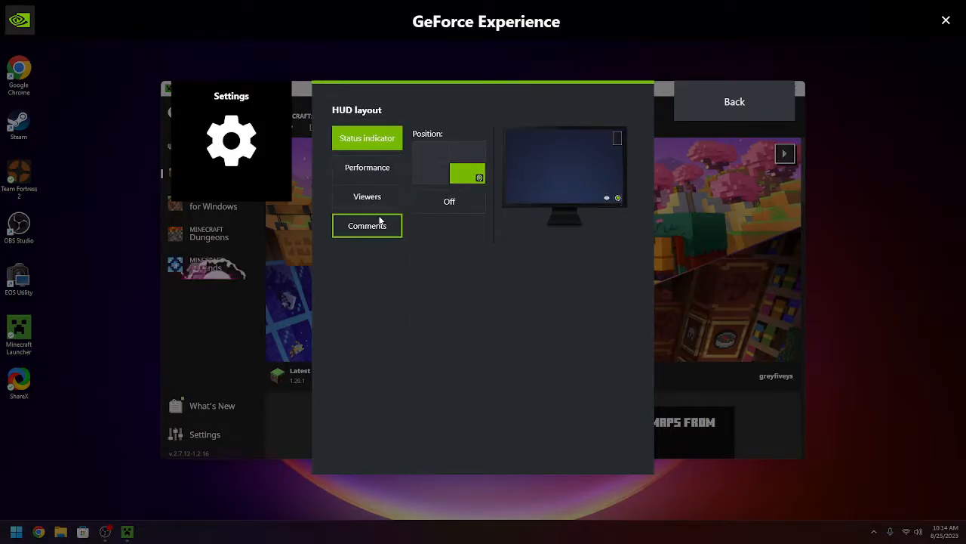
click(367, 225)
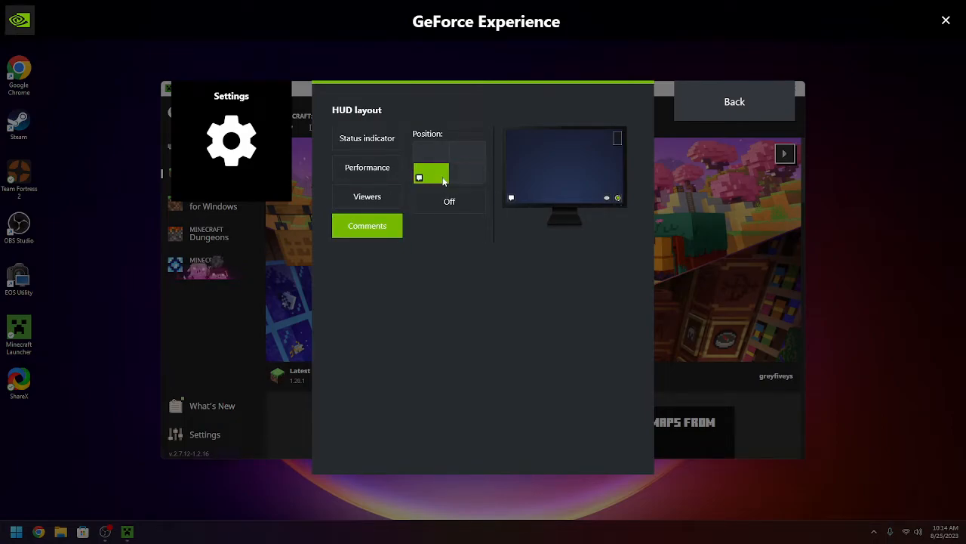
click(734, 102)
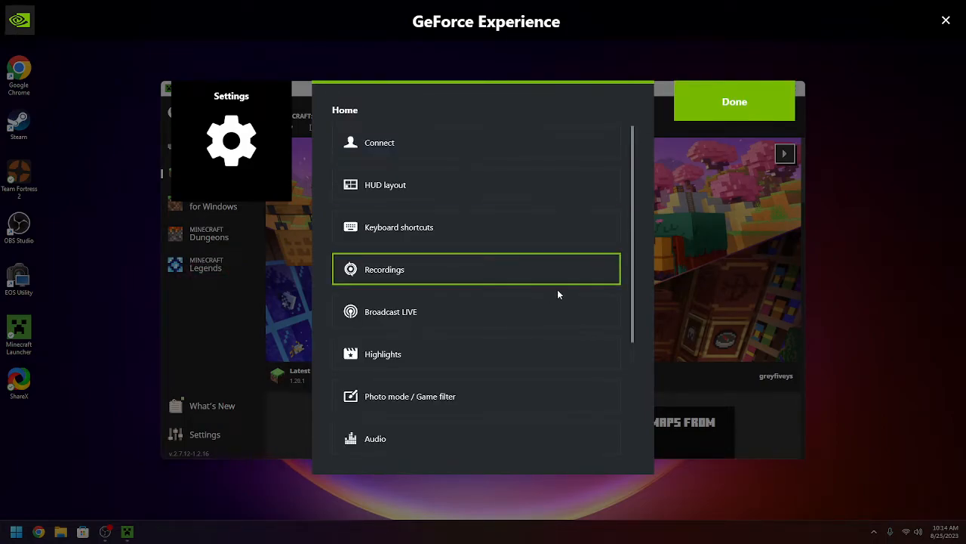
click(399, 226)
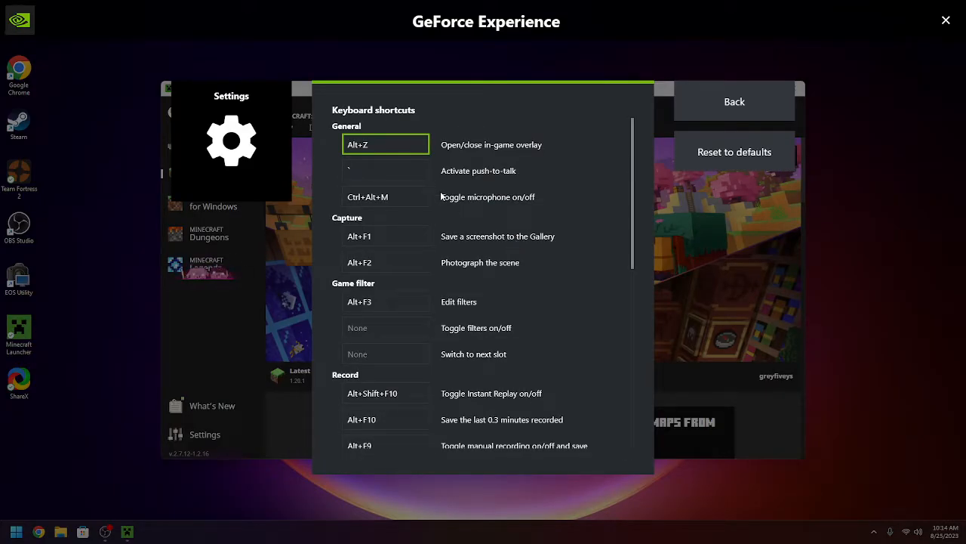
mouse_move(565, 287)
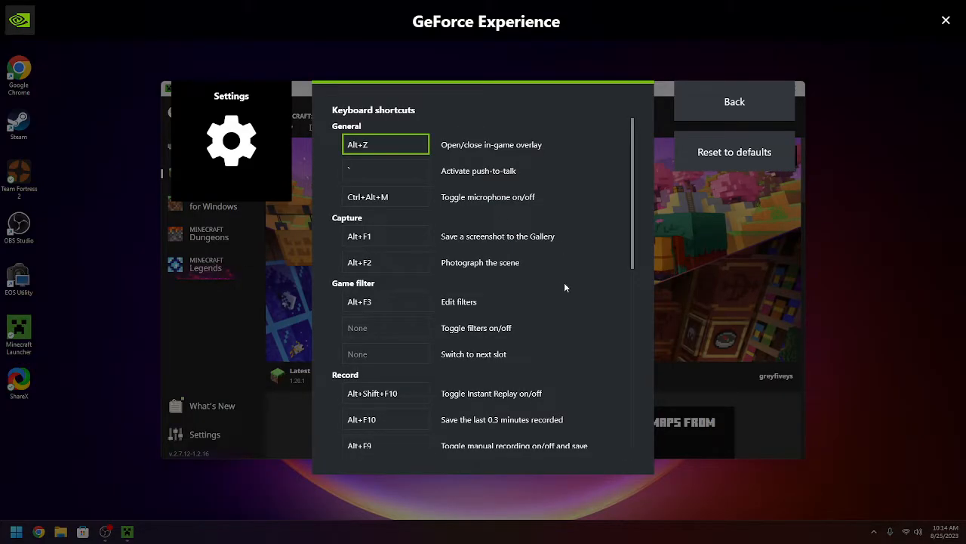
mouse_move(531, 254)
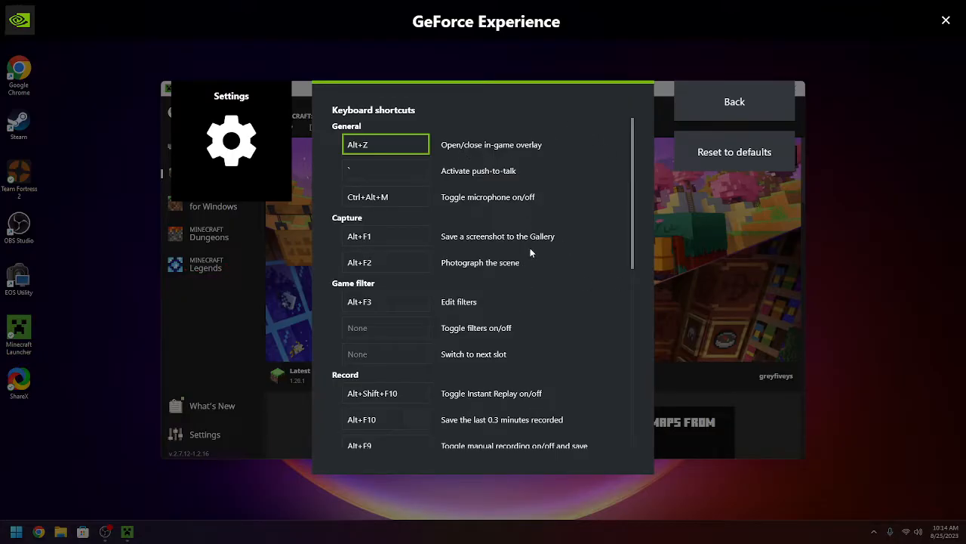
scroll(down, 3)
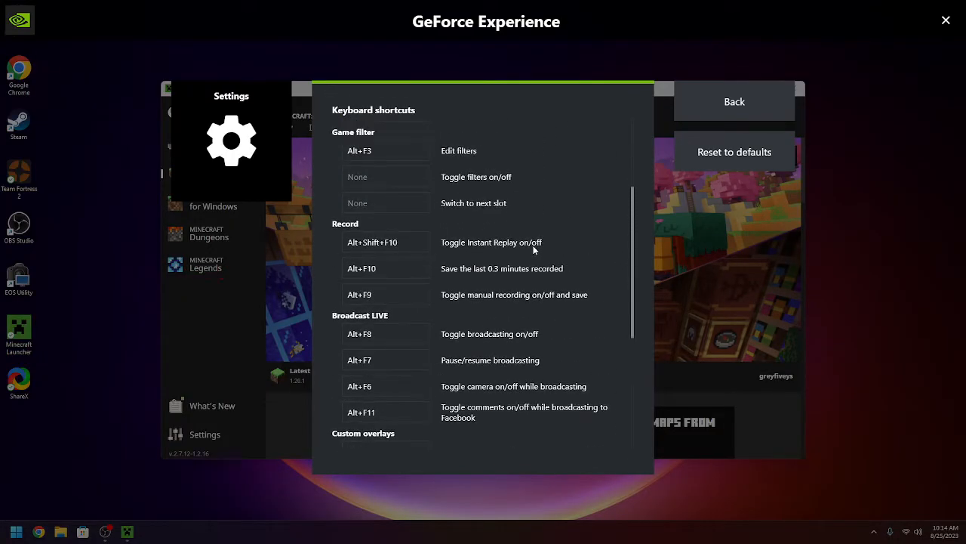
scroll(down, 3)
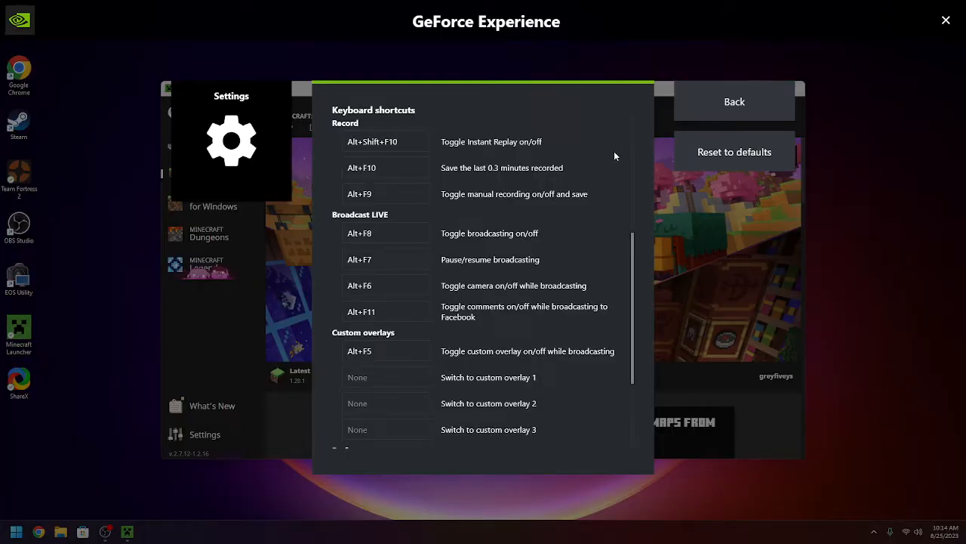
scroll(down, 3)
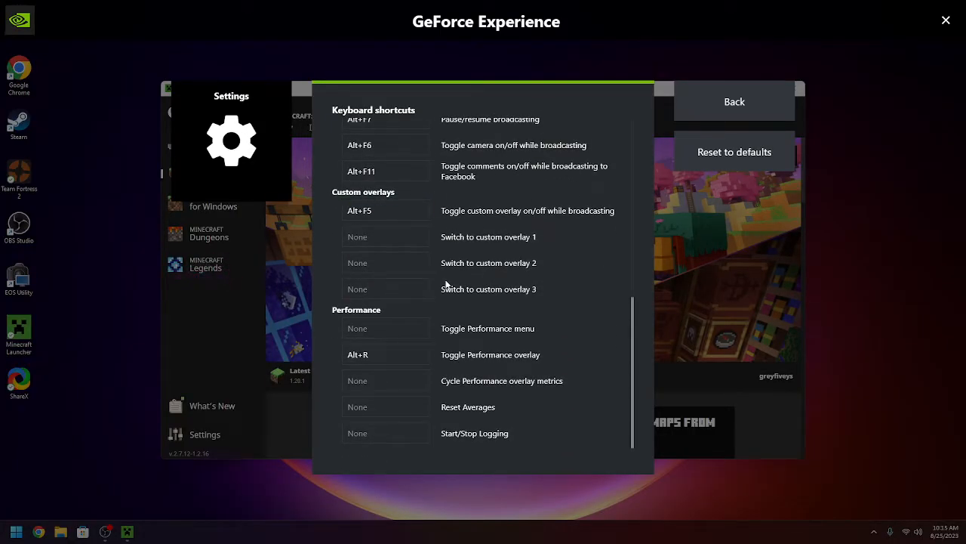
click(734, 101)
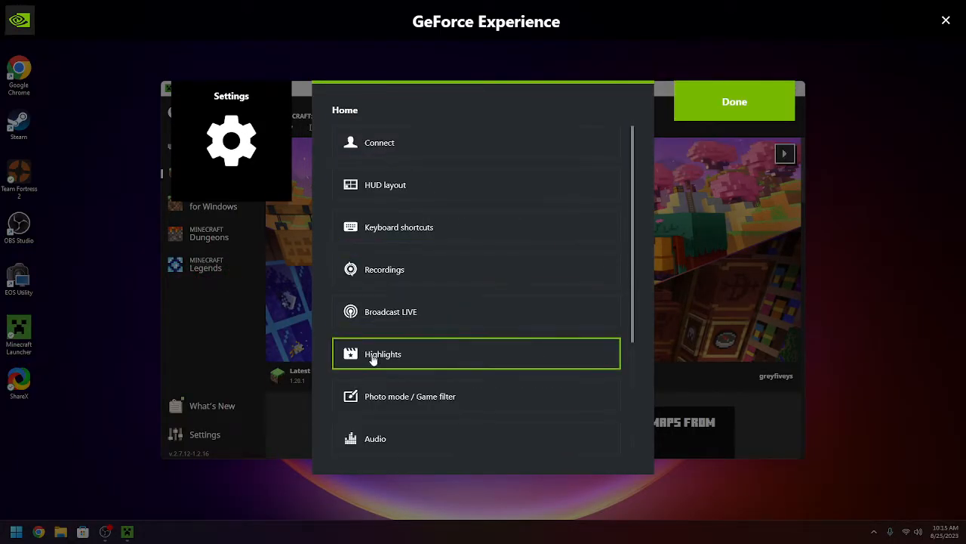
Review Highlights capture settings (capture on, 5 GB disk space) and return to the overlay capture panel
click(383, 354)
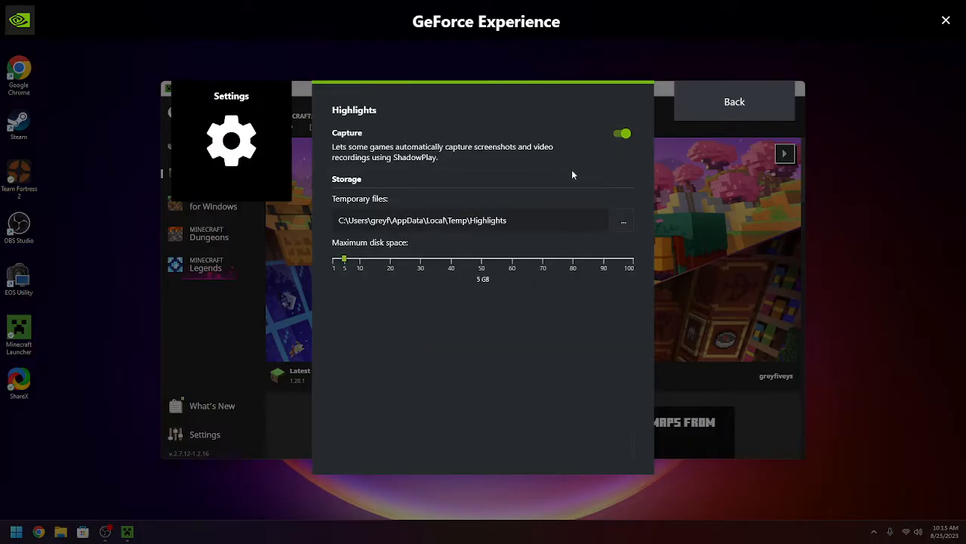
click(734, 102)
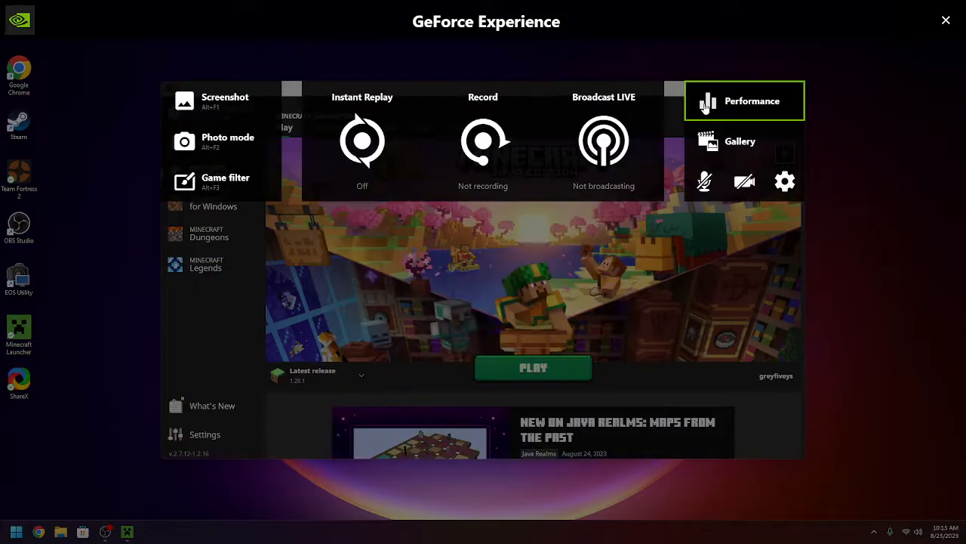
mouse_move(483, 139)
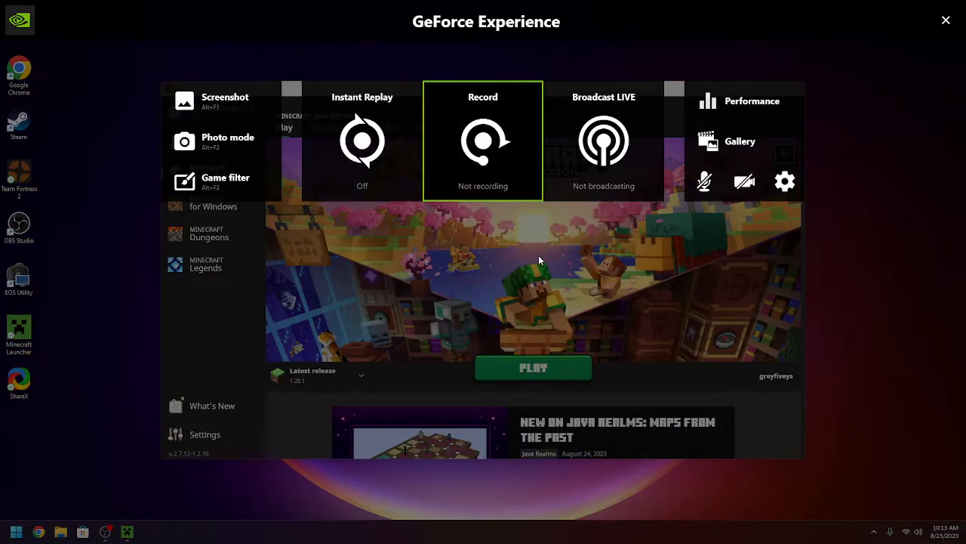
click(604, 141)
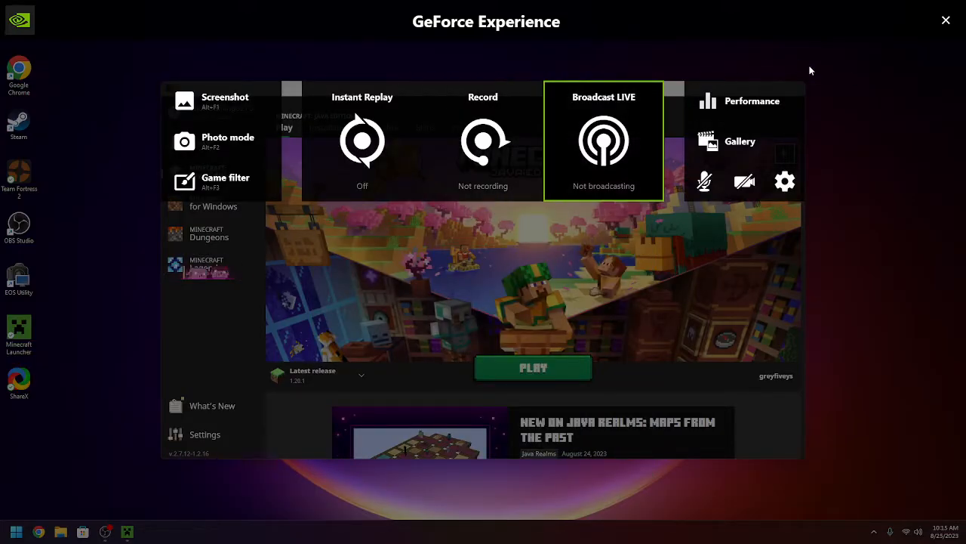